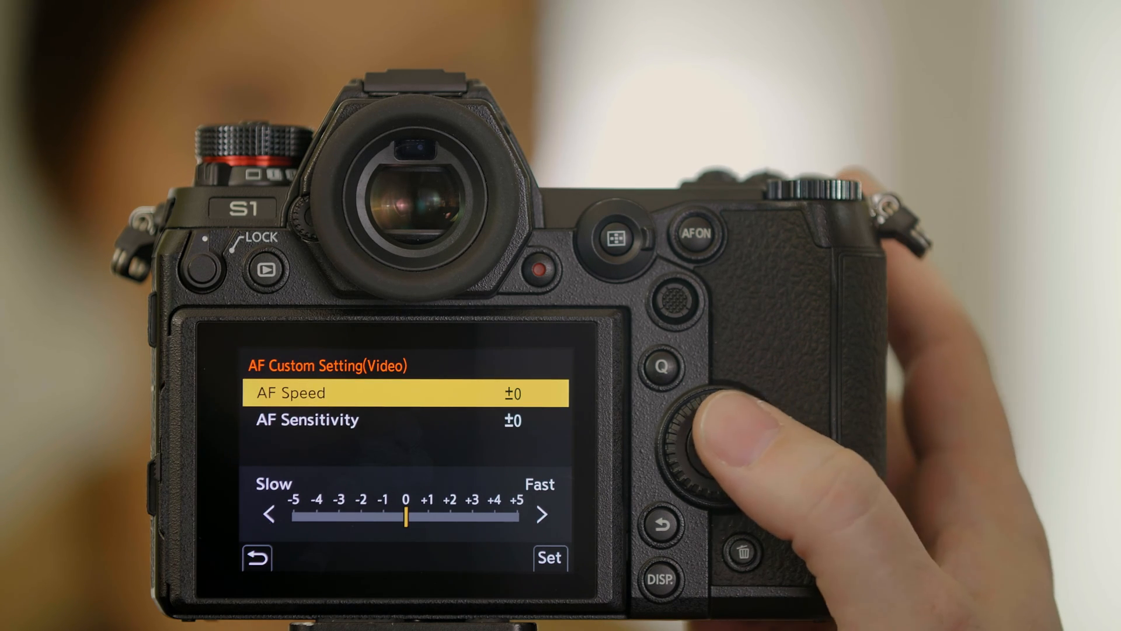
mouse_move(715, 464)
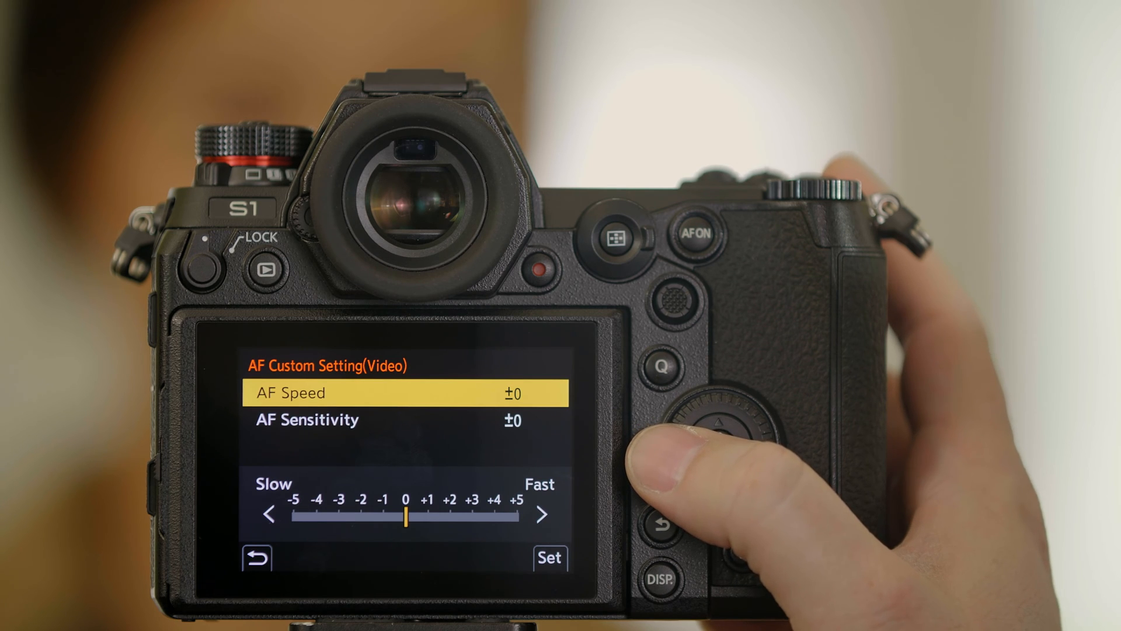